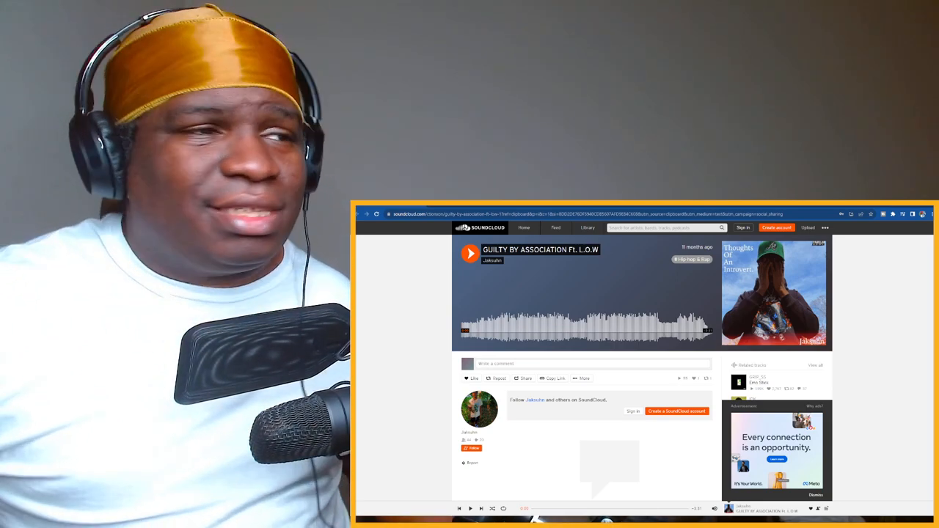
# Start playback of Jaksuhn's 'GUILTY BY ASSOCIATION Ft. L.O.W' and let it run.
pyautogui.click(469, 253)
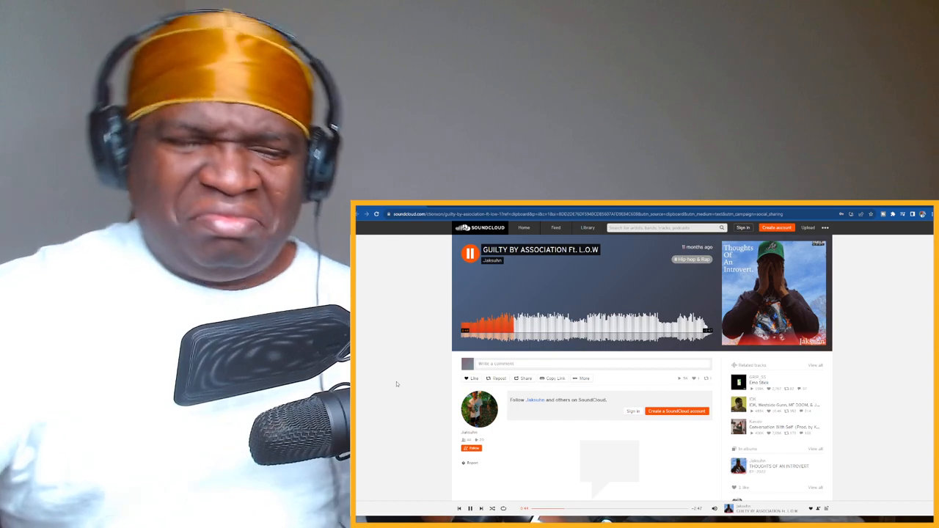
# Pause the Jaksuhn track for commentary, then resume it, reaching about 1:28.
pyautogui.click(469, 253)
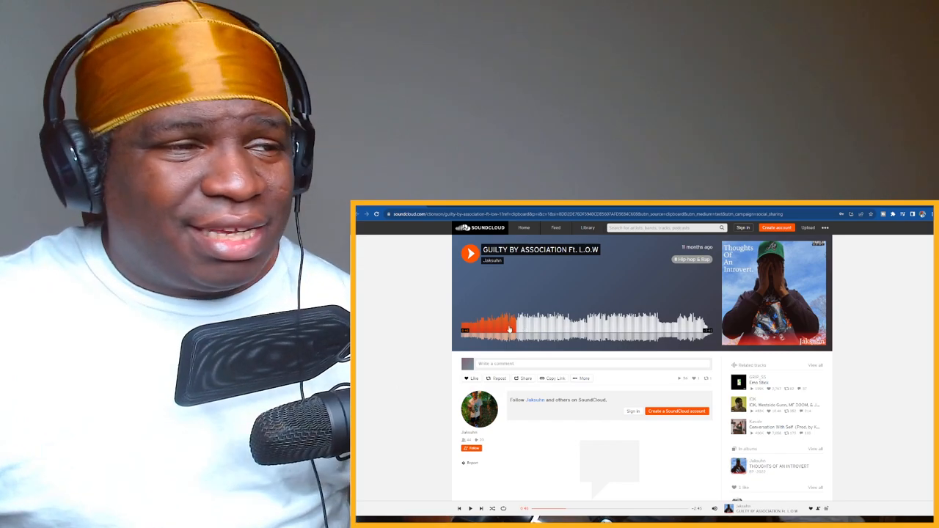
pyautogui.click(470, 253)
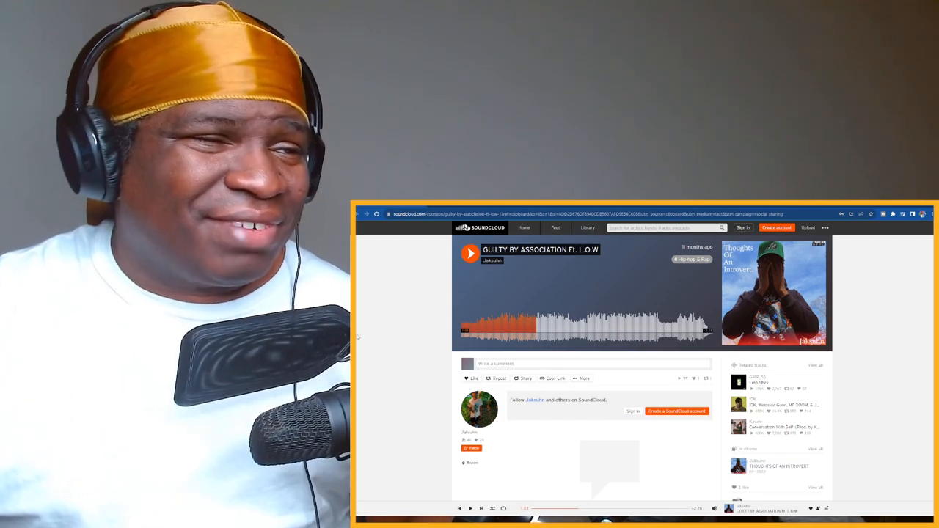
pyautogui.click(469, 253)
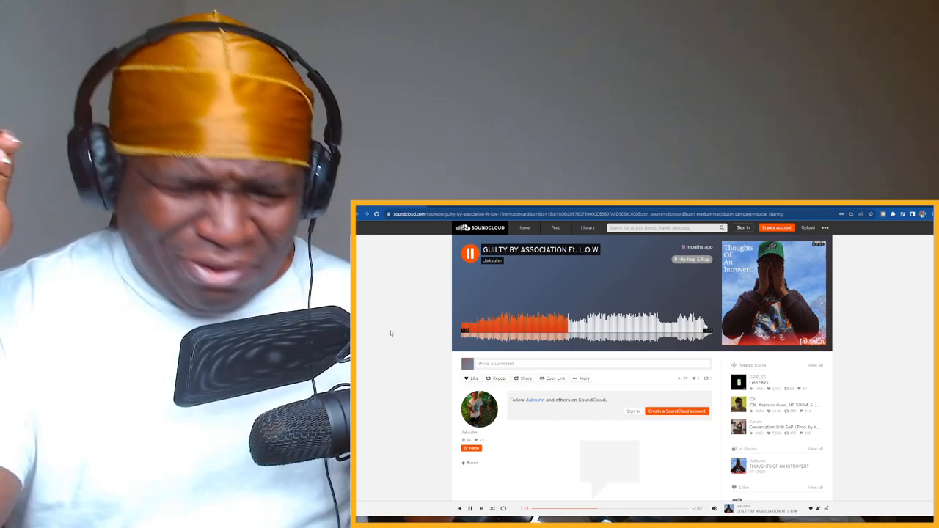
# Briefly pause the Jaksuhn track, then resume playback around 2:08.
pyautogui.click(470, 252)
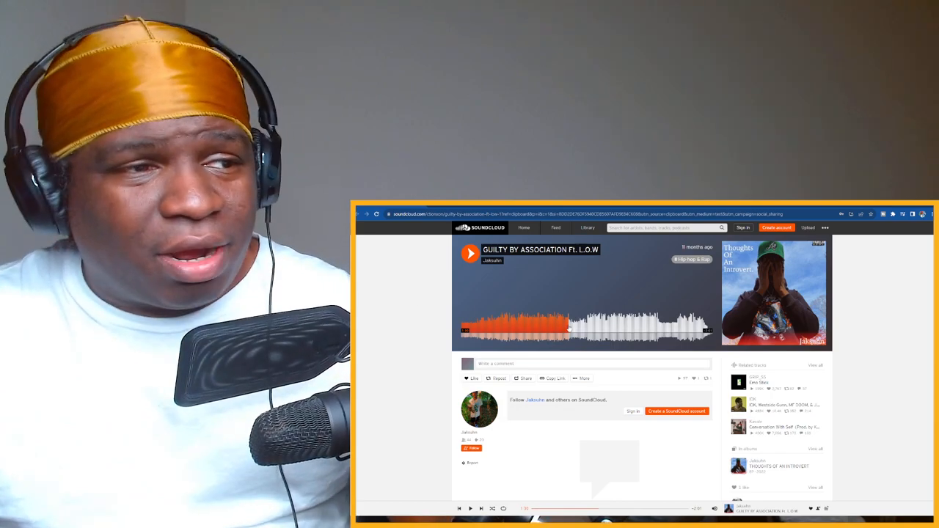
pyautogui.click(469, 253)
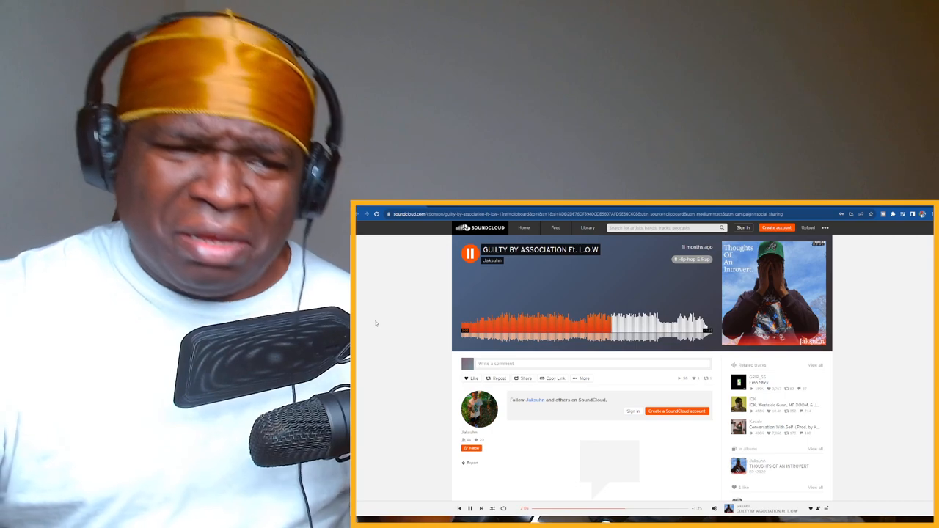
# Pause the Jaksuhn track, then resume from about 2:07.
pyautogui.click(470, 253)
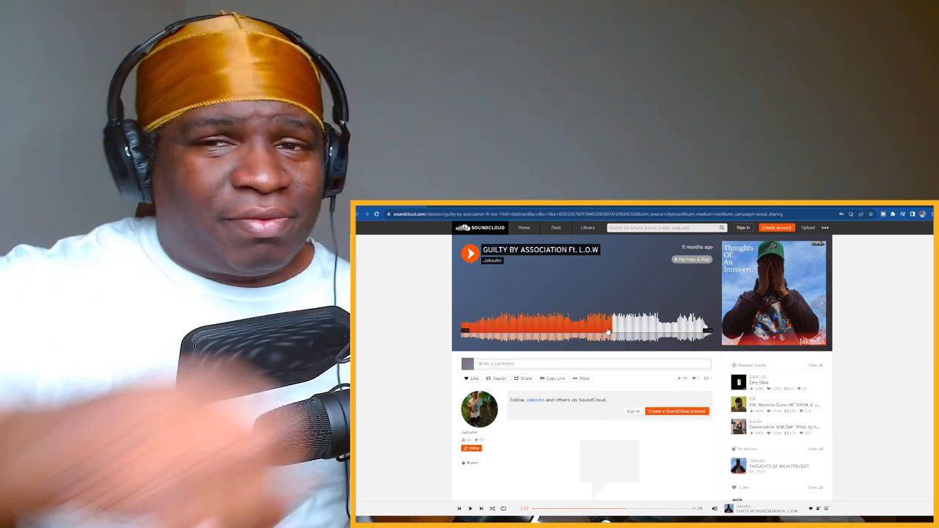
pyautogui.click(469, 253)
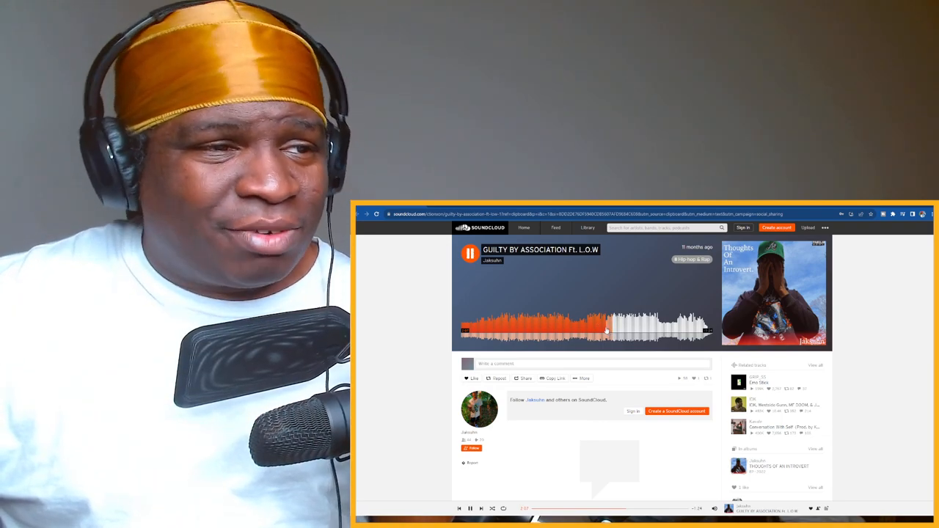